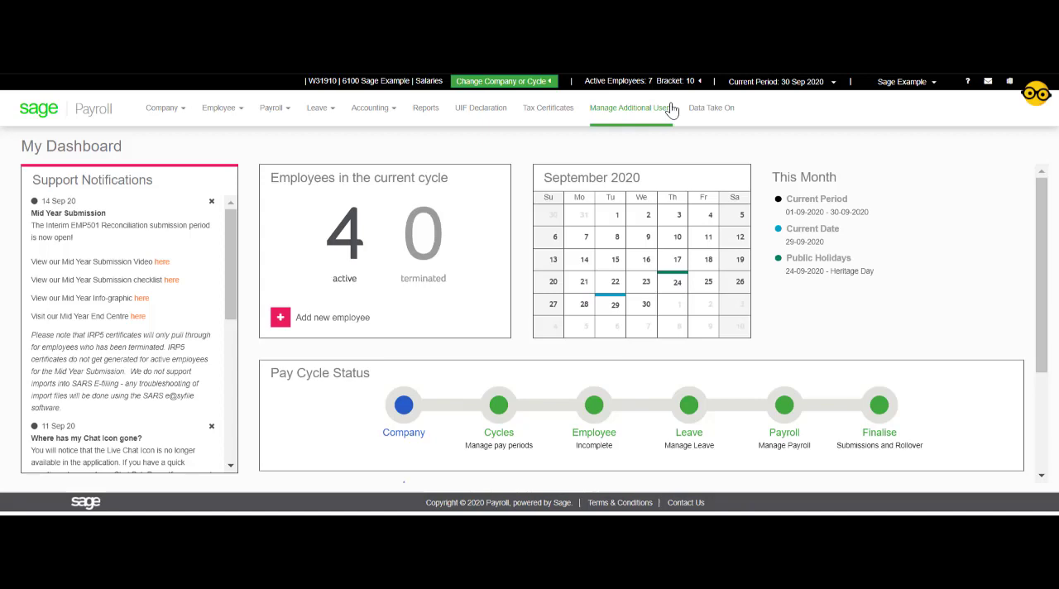
Start an Employee Details template under Data Take On's Create Template.
{"action": "left_click", "coordinate": [710, 107]}
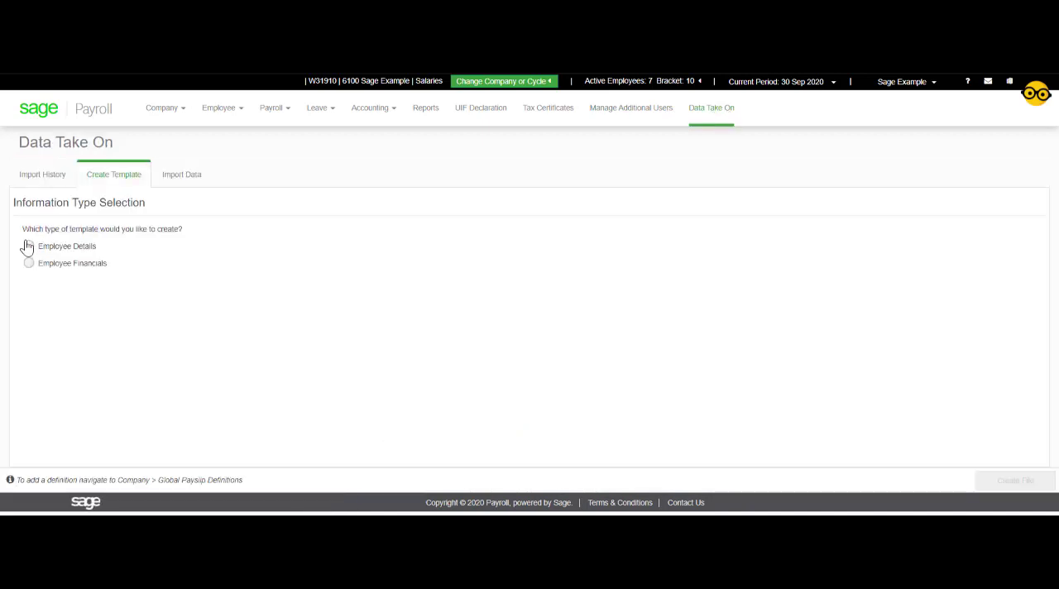
{"action": "left_click", "coordinate": [29, 246]}
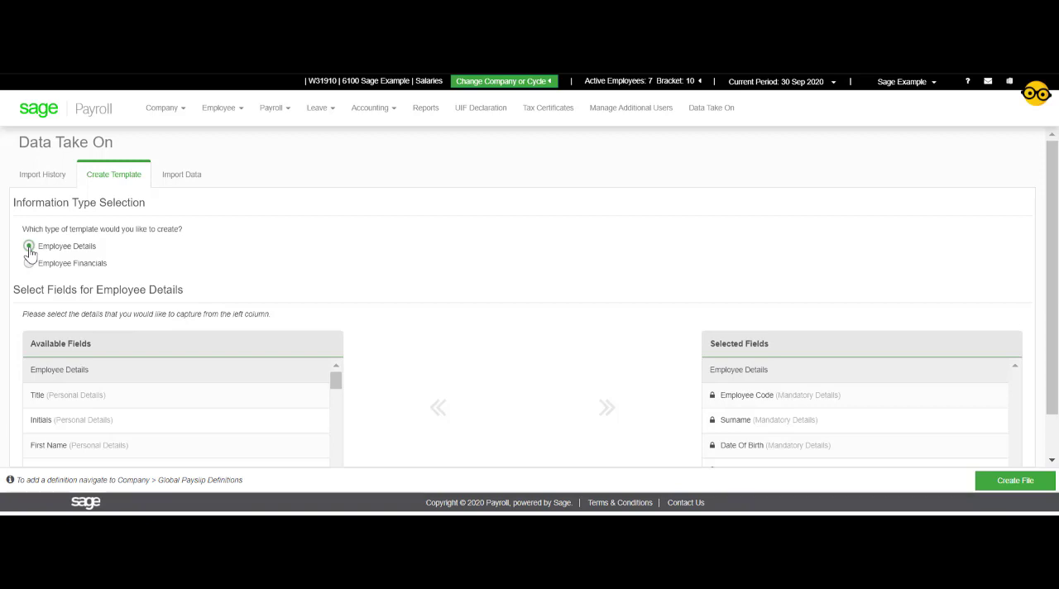
{"action": "left_click", "coordinate": [29, 246]}
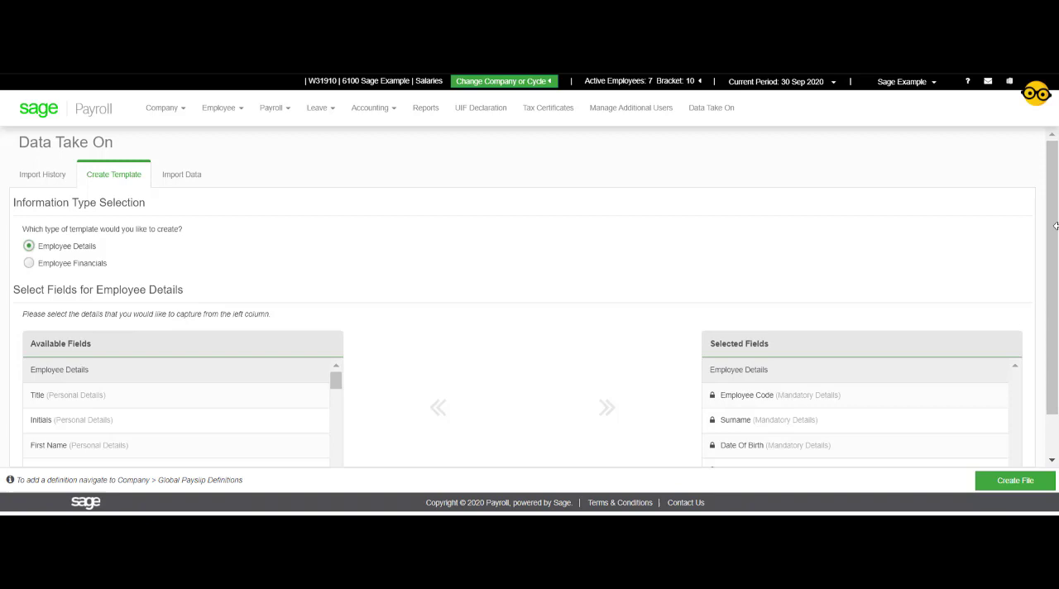
{"action": "scroll", "scroll_direction": "down", "scroll_amount": 3}
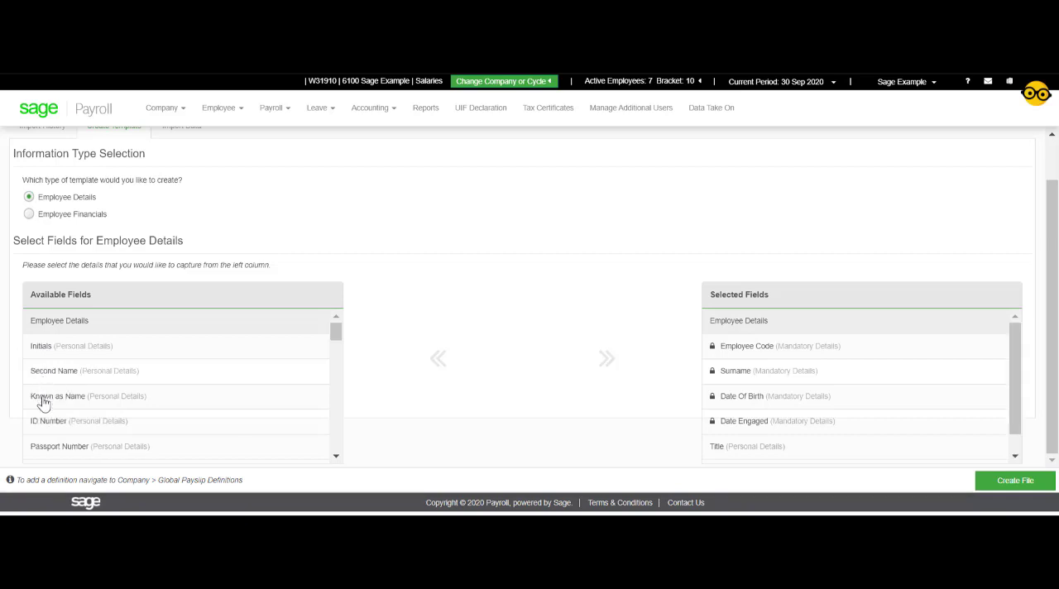
{"action": "scroll", "scroll_direction": "down", "scroll_amount": 3}
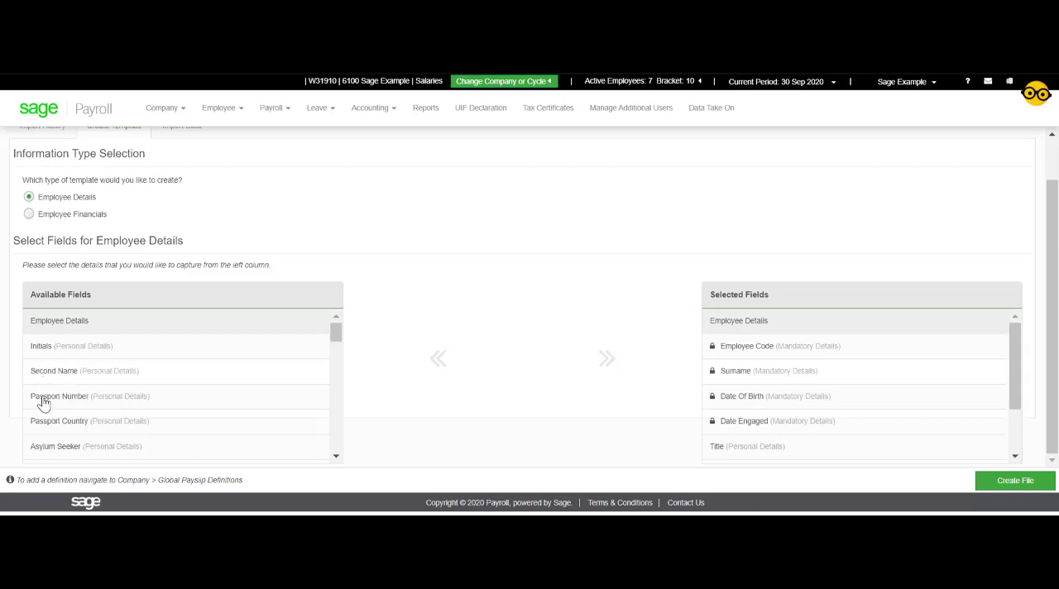
{"action": "scroll", "scroll_direction": "down", "scroll_amount": 3}
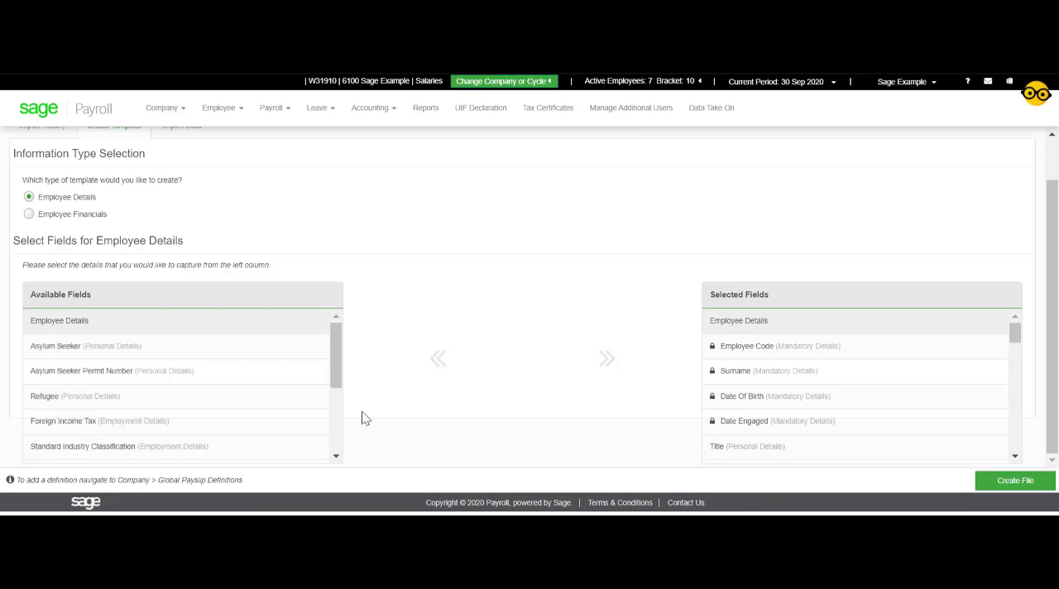
{"action": "mouse_move", "coordinate": [989, 472]}
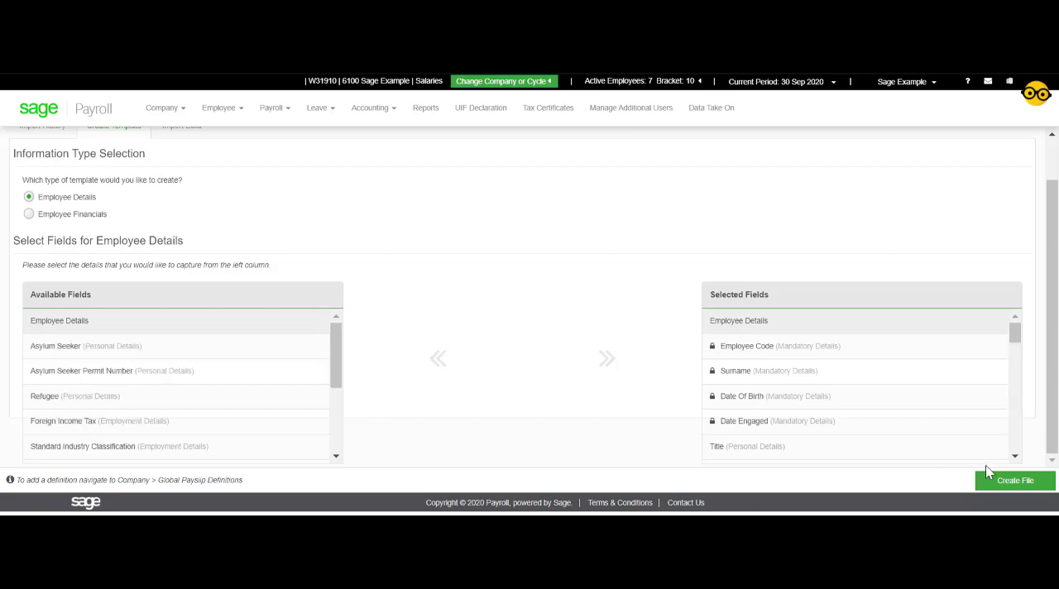
Create the Employee Details template file and dismiss the success notice.
{"action": "left_click", "coordinate": [1014, 481]}
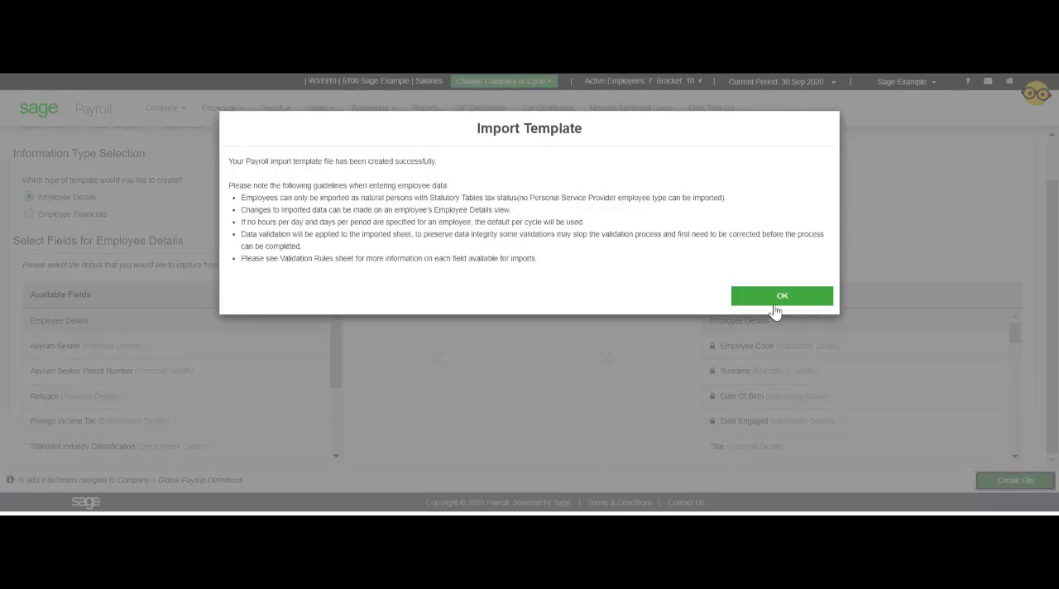
{"action": "left_click", "coordinate": [781, 295]}
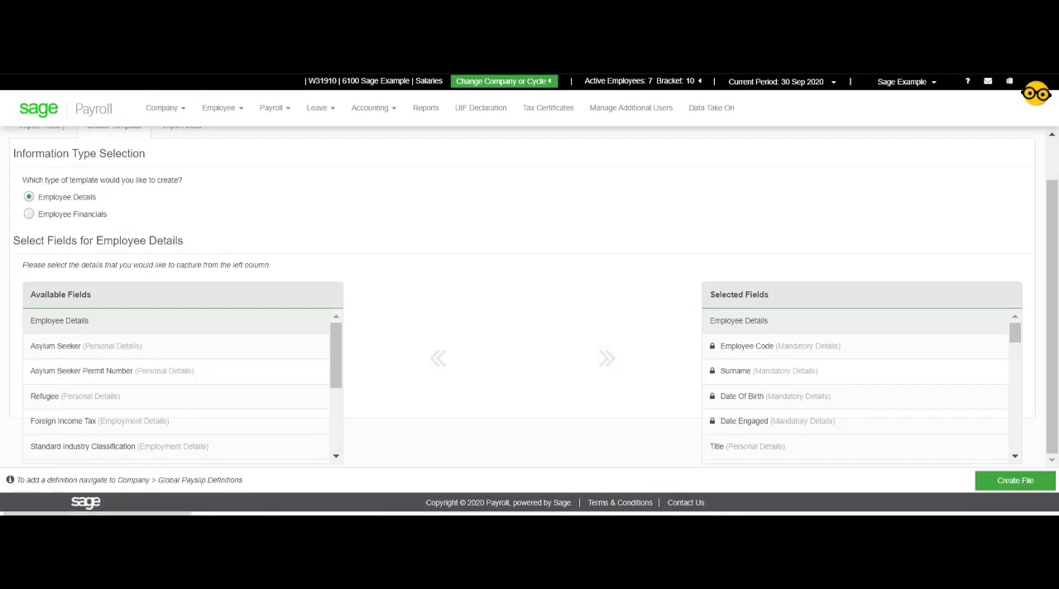
{"action": "left_click", "coordinate": [1014, 480]}
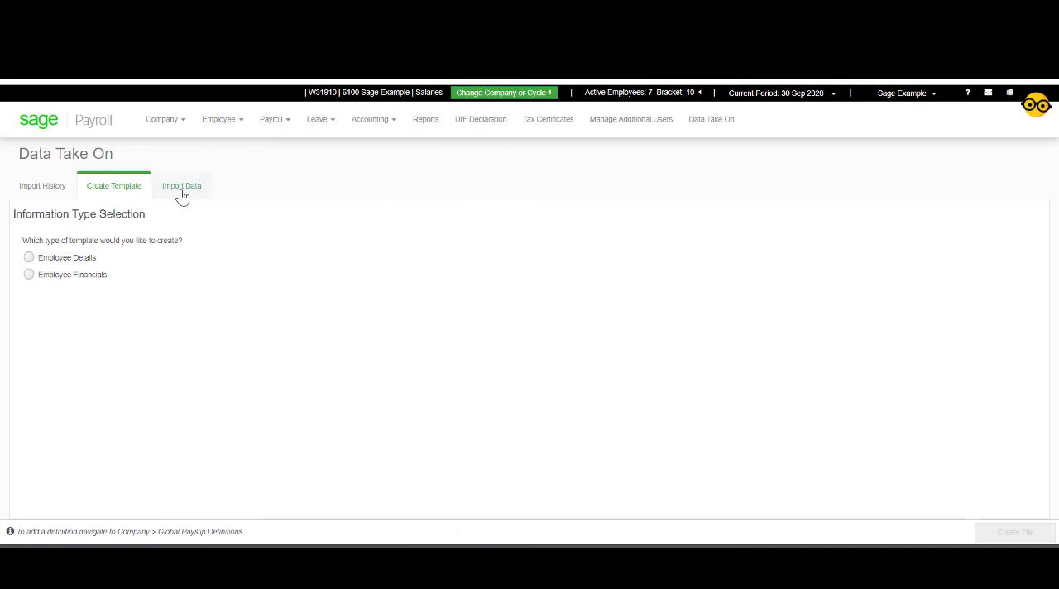
Choose Employee Details as the data type under Import Data.
{"action": "left_click", "coordinate": [181, 185]}
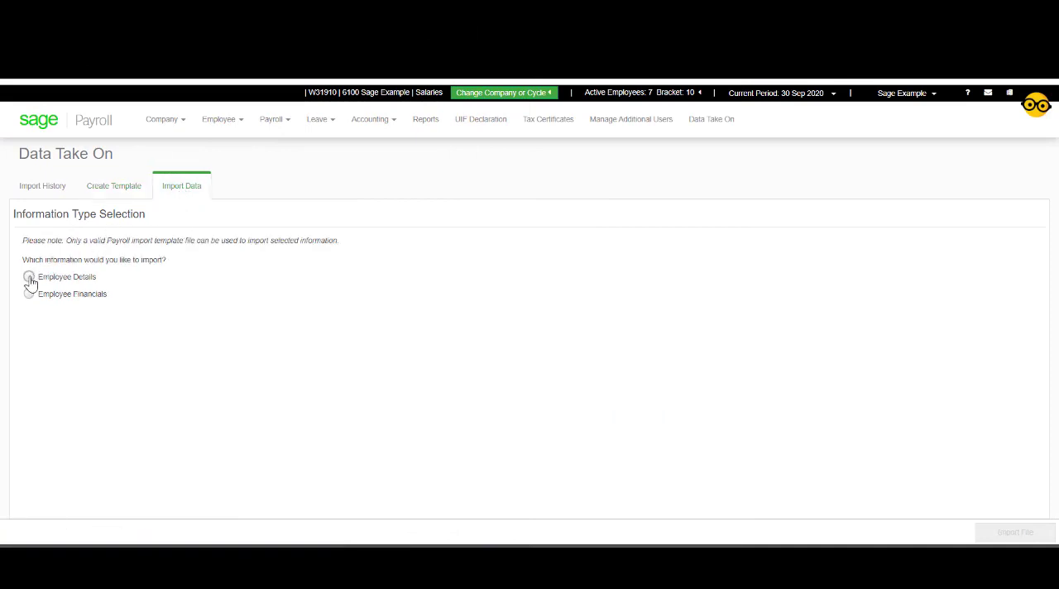
{"action": "left_click", "coordinate": [29, 277]}
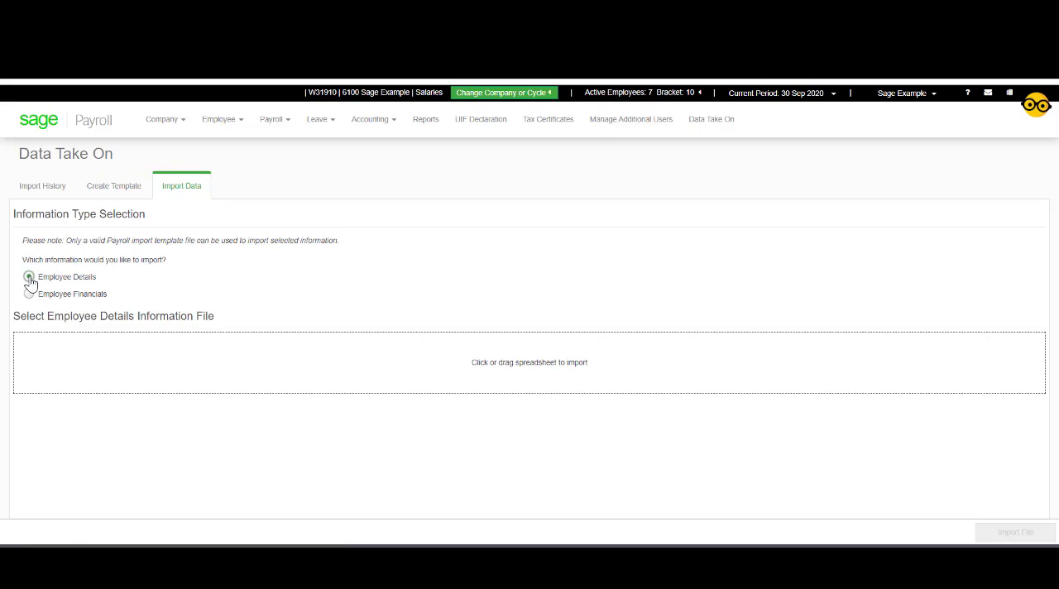
{"action": "left_click", "coordinate": [29, 276]}
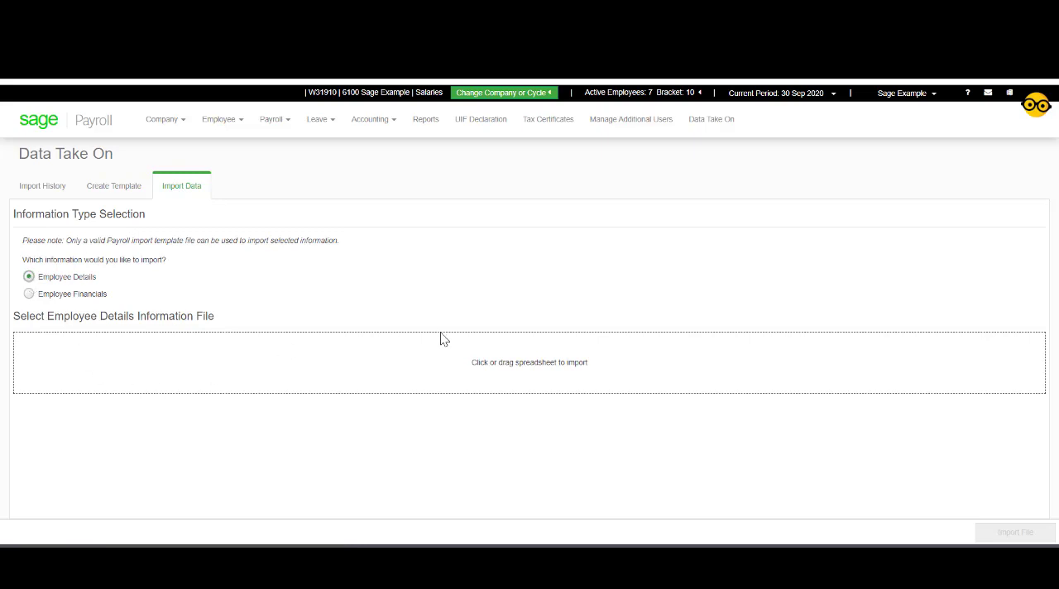
{"action": "mouse_move", "coordinate": [499, 366]}
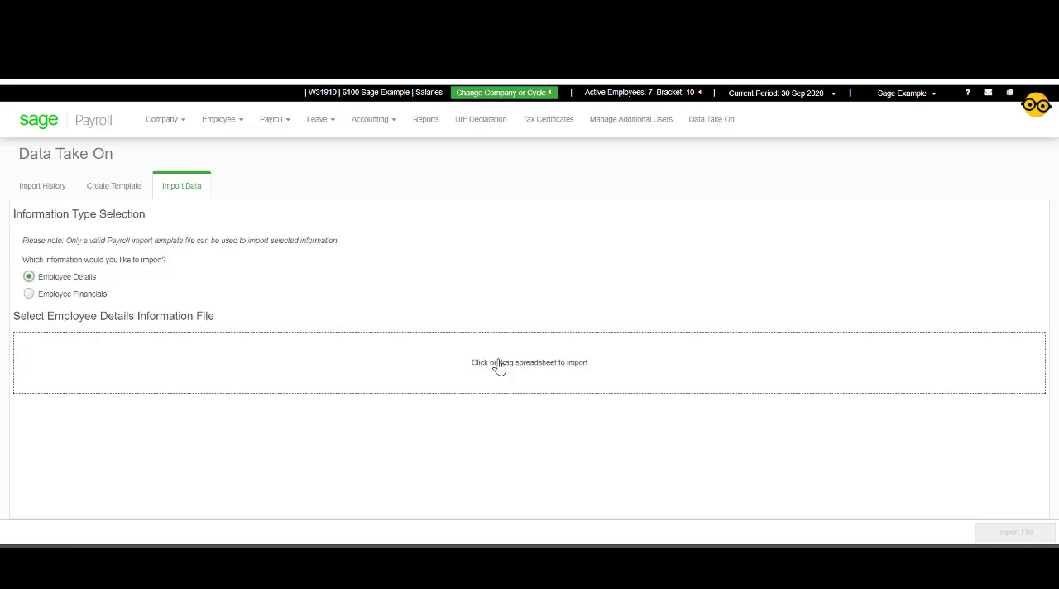
Select the Shark Tank spreadsheet and import it as employee details.
{"action": "left_click", "coordinate": [528, 361]}
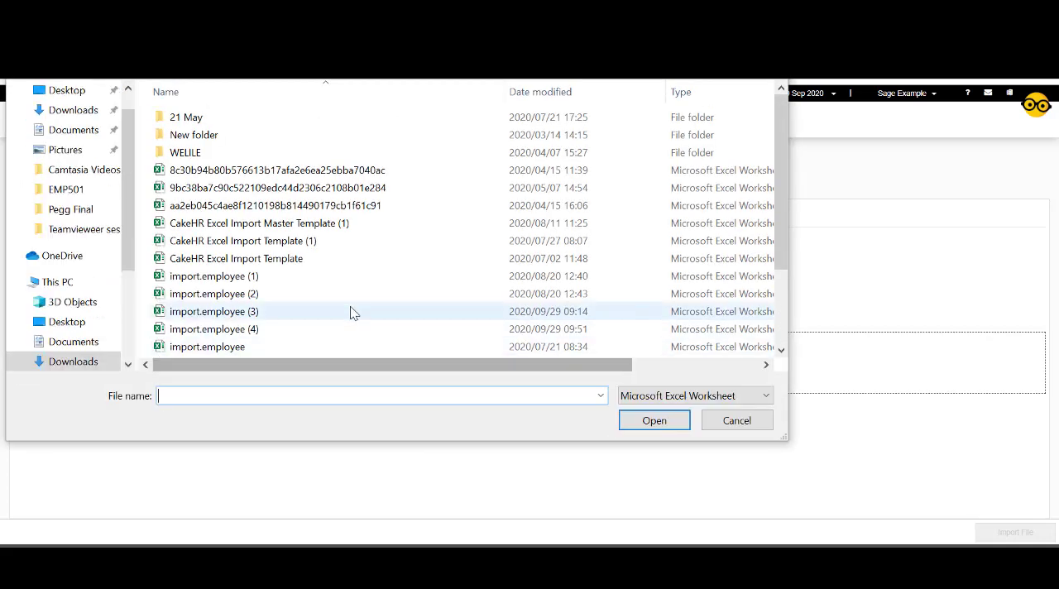
{"action": "left_click", "coordinate": [193, 313]}
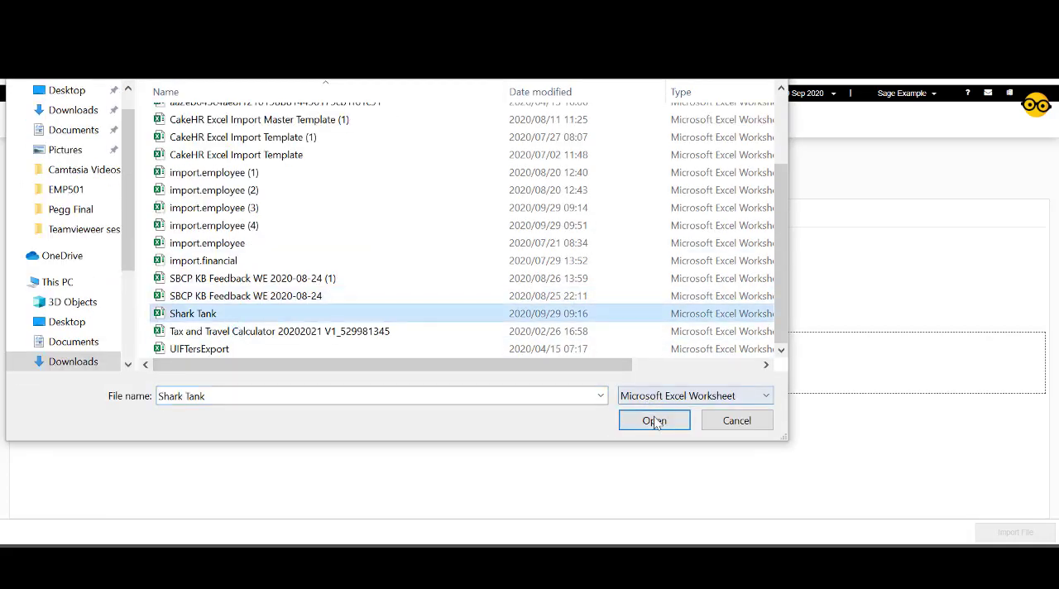
{"action": "left_click", "coordinate": [653, 420]}
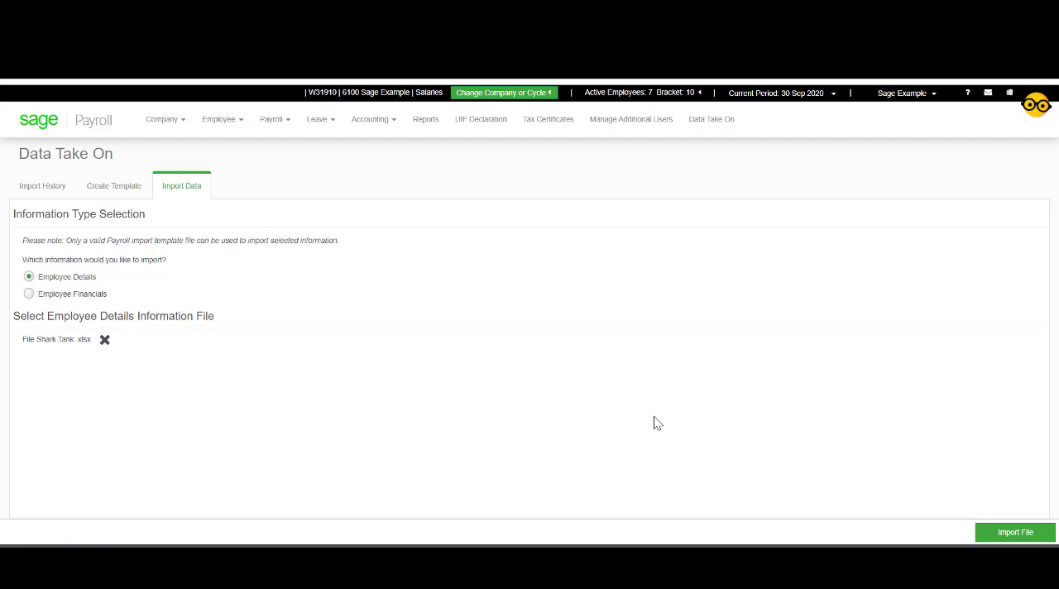
{"action": "mouse_move", "coordinate": [1023, 531]}
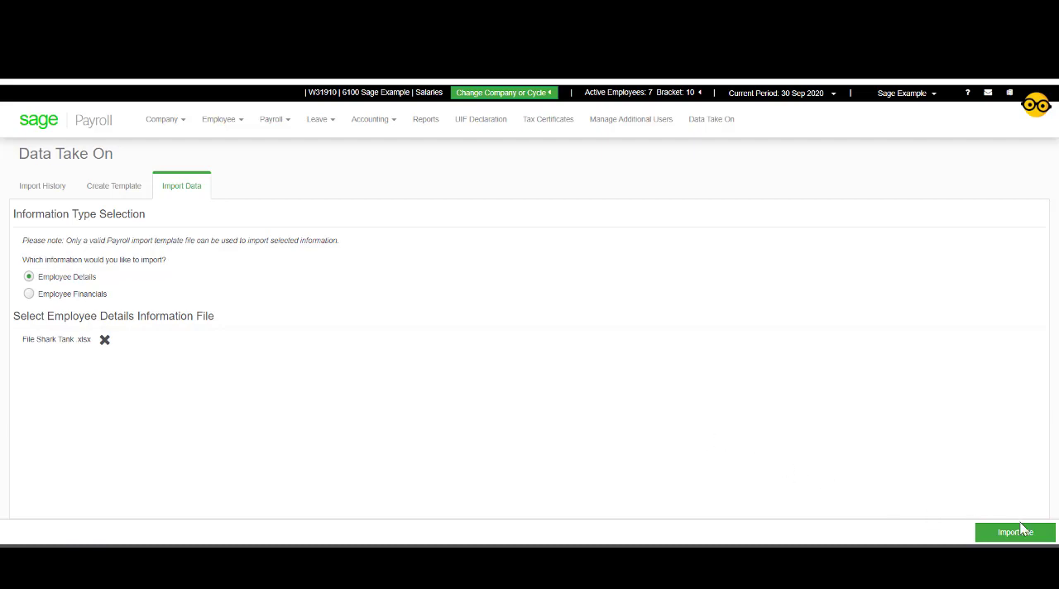
{"action": "left_click", "coordinate": [1015, 532]}
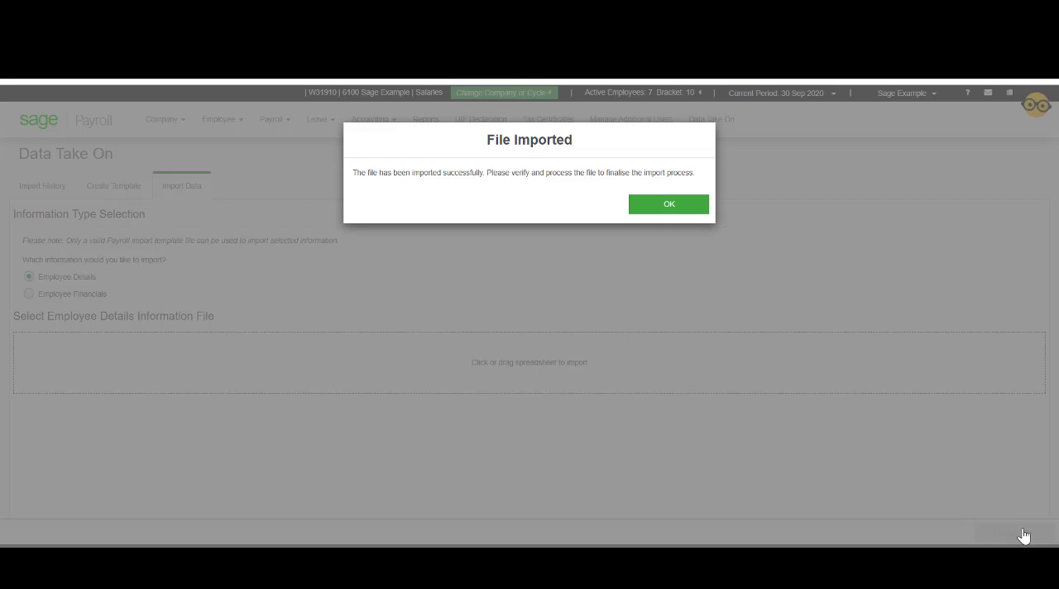
{"action": "mouse_move", "coordinate": [732, 355]}
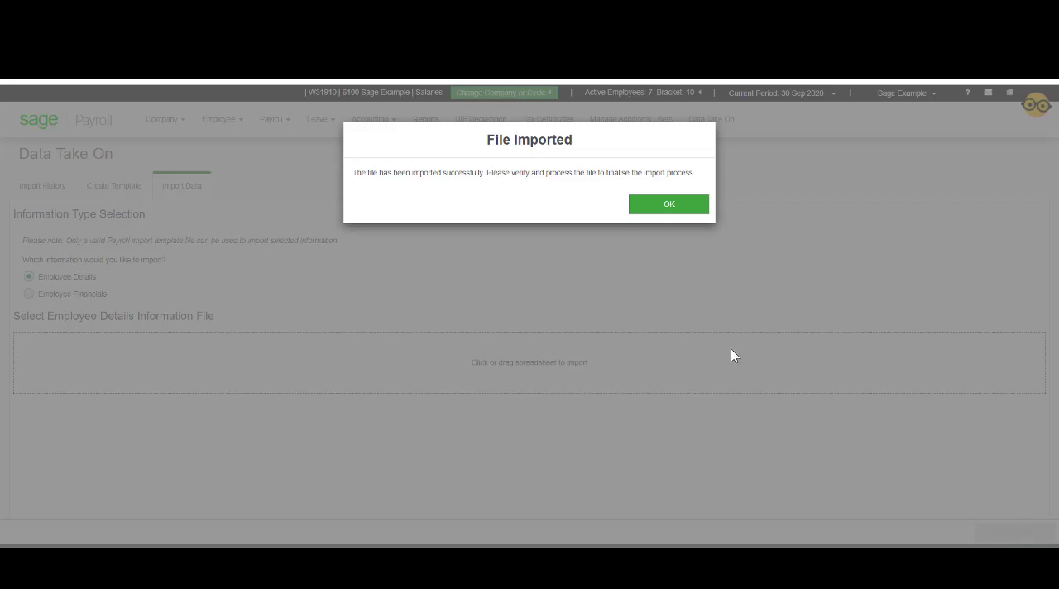
Acknowledge the import and open the uploaded Shark Tank row for review.
{"action": "left_click", "coordinate": [668, 203]}
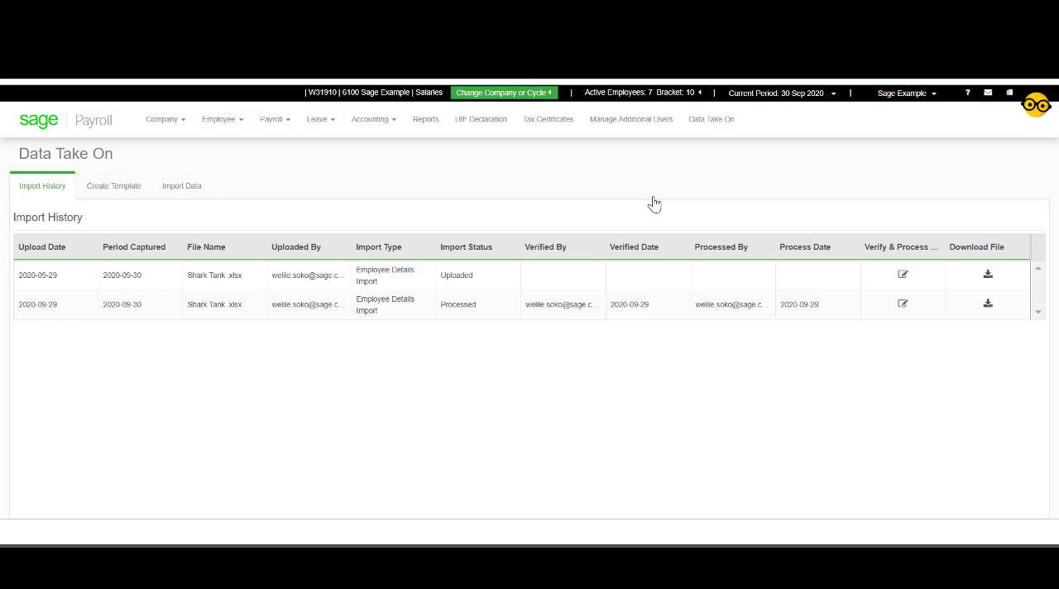
{"action": "mouse_move", "coordinate": [901, 247]}
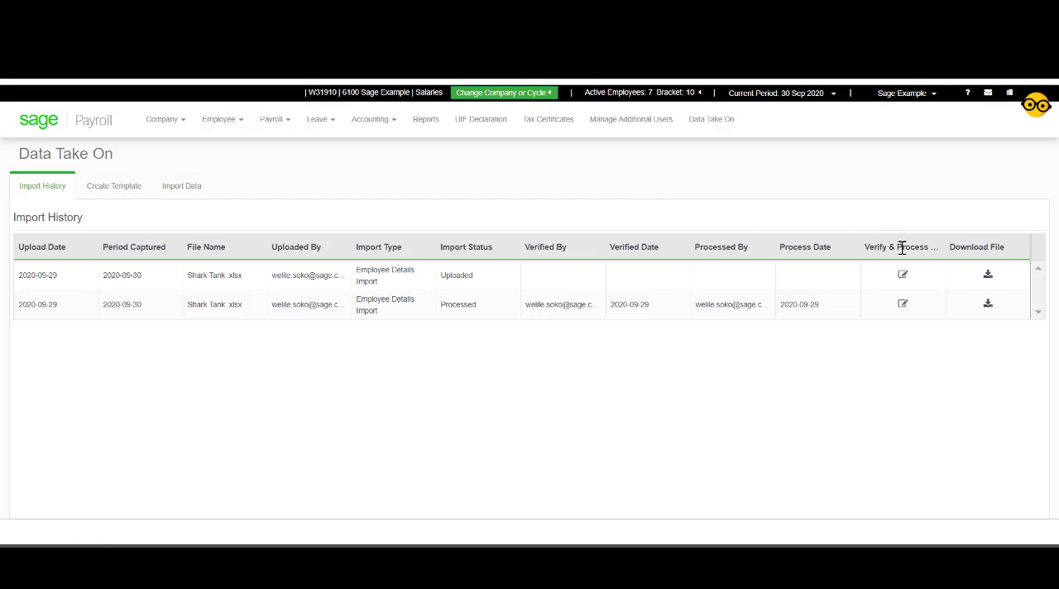
{"action": "left_click", "coordinate": [903, 274]}
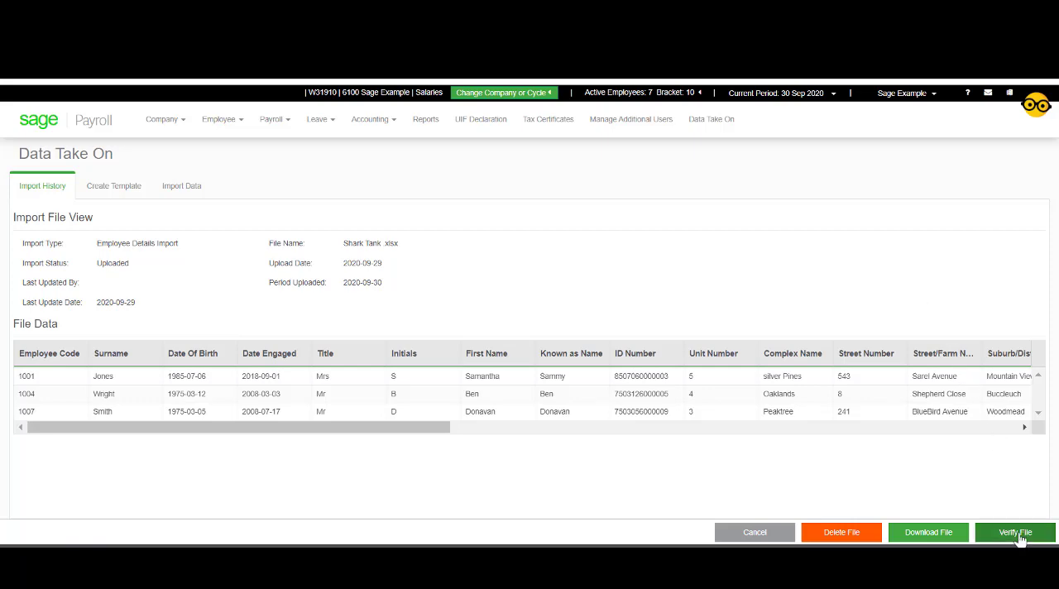
Verify and process the Shark Tank file, confirming the employees join payroll.
{"action": "left_click", "coordinate": [1015, 532]}
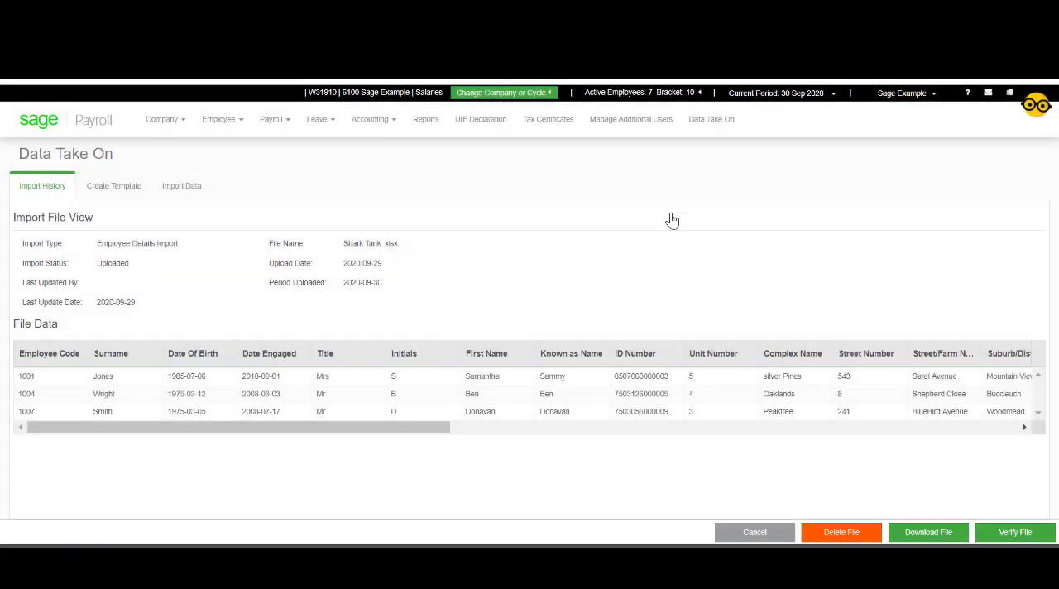
{"action": "left_click", "coordinate": [1015, 532]}
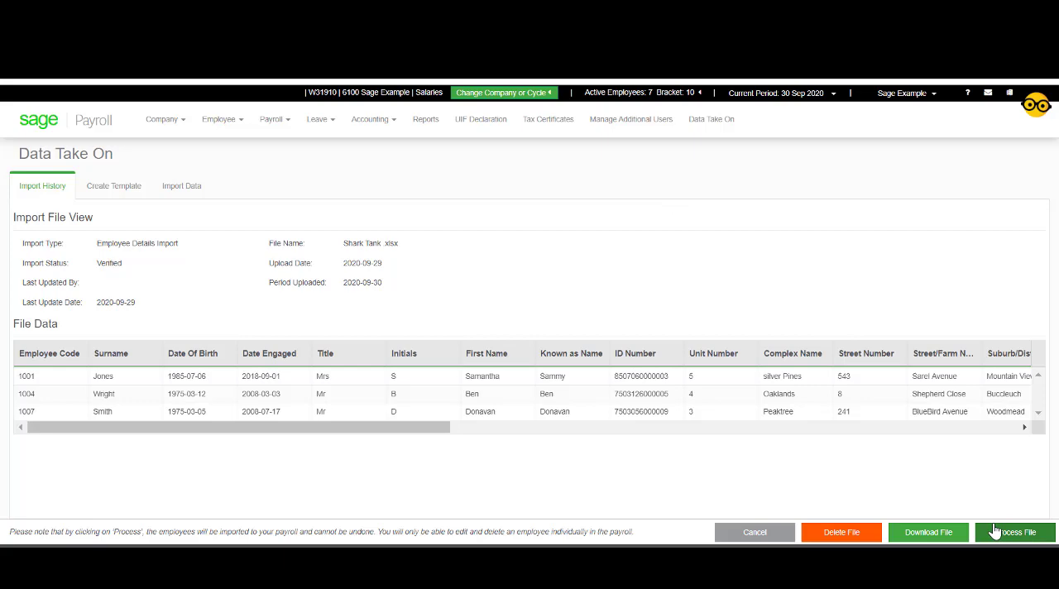
{"action": "left_click", "coordinate": [1014, 532]}
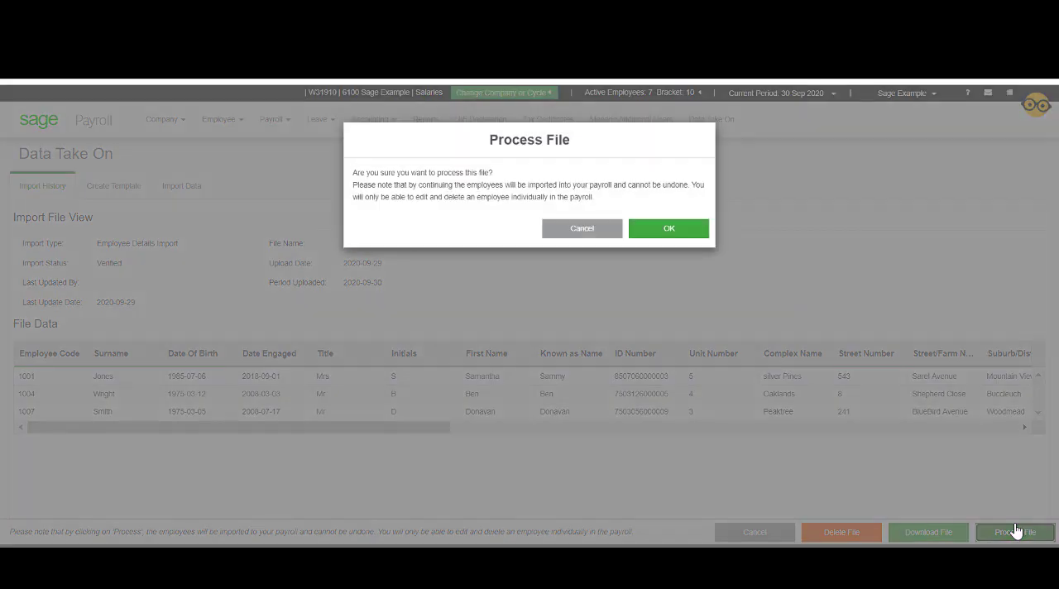
{"action": "mouse_move", "coordinate": [669, 228]}
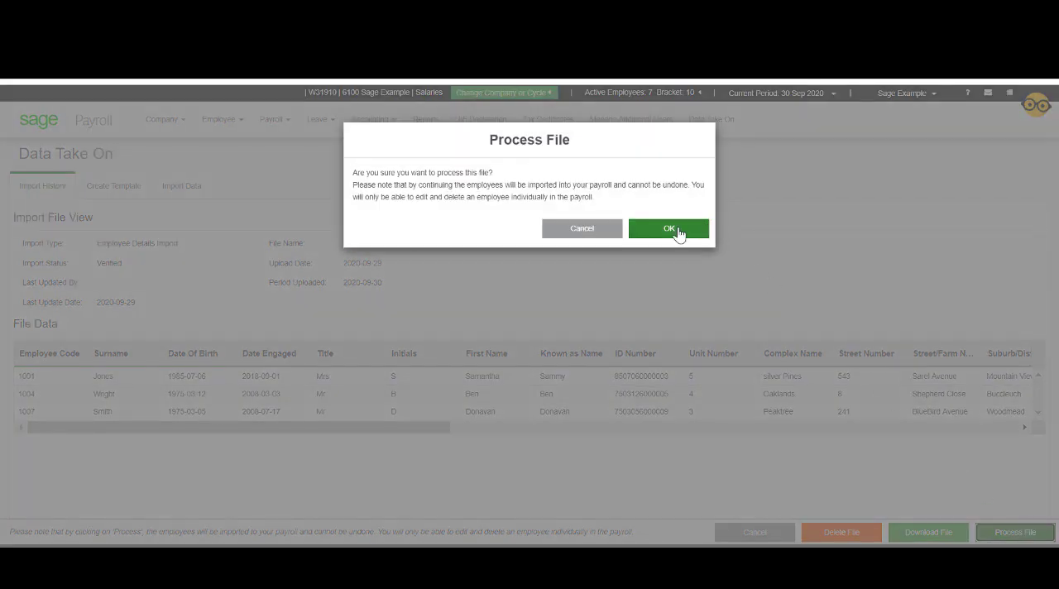
{"action": "left_click", "coordinate": [669, 228]}
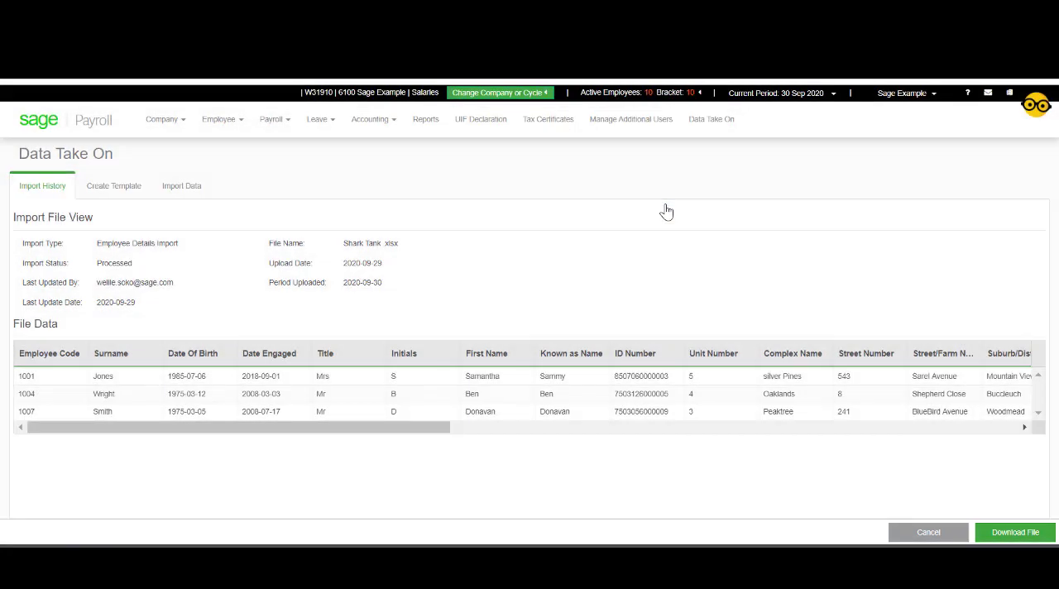
{"action": "mouse_move", "coordinate": [242, 406]}
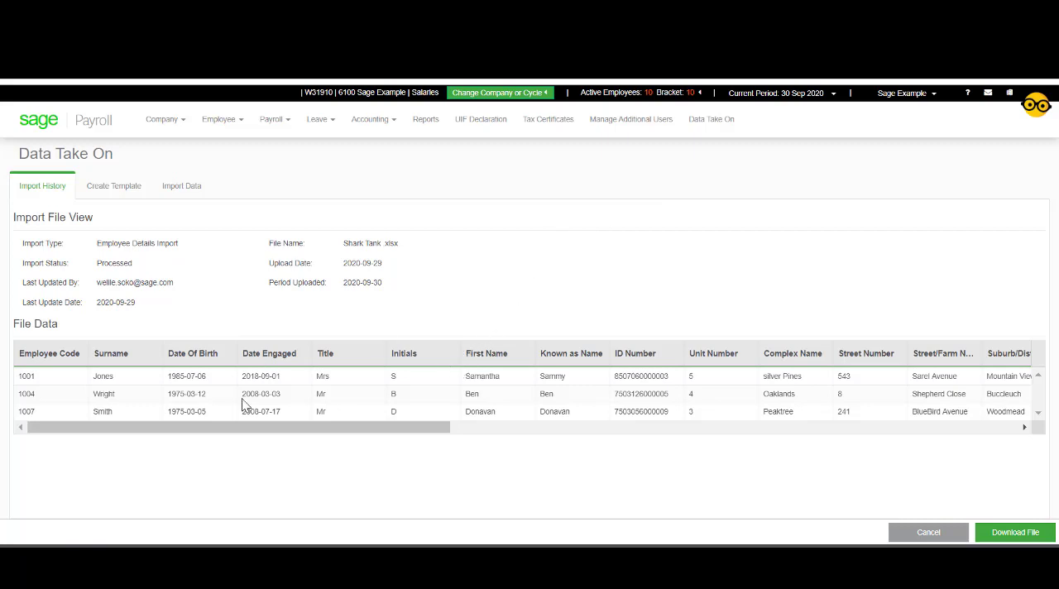
{"action": "mouse_move", "coordinate": [227, 500]}
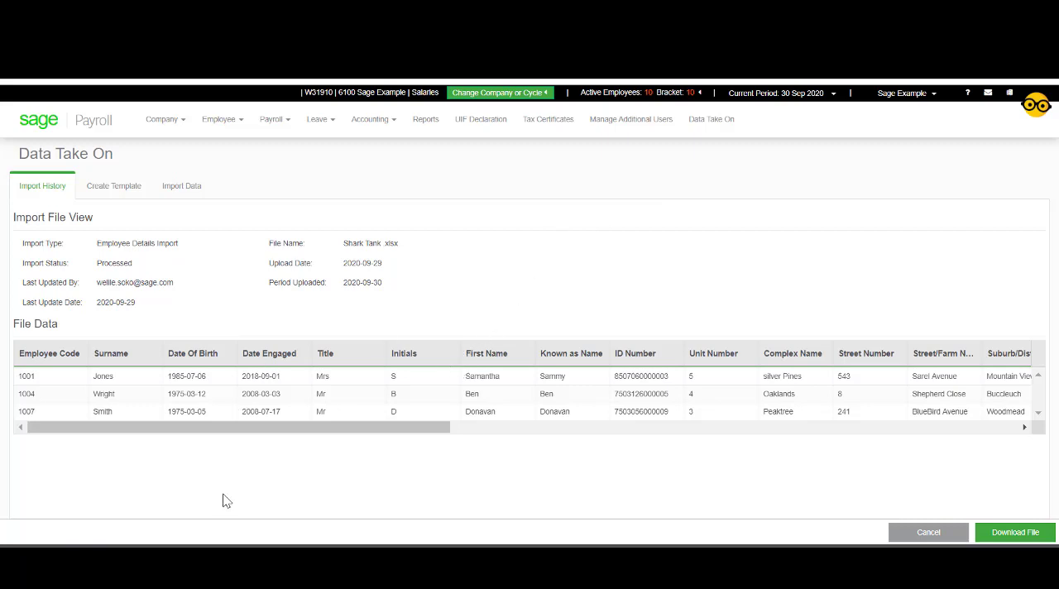